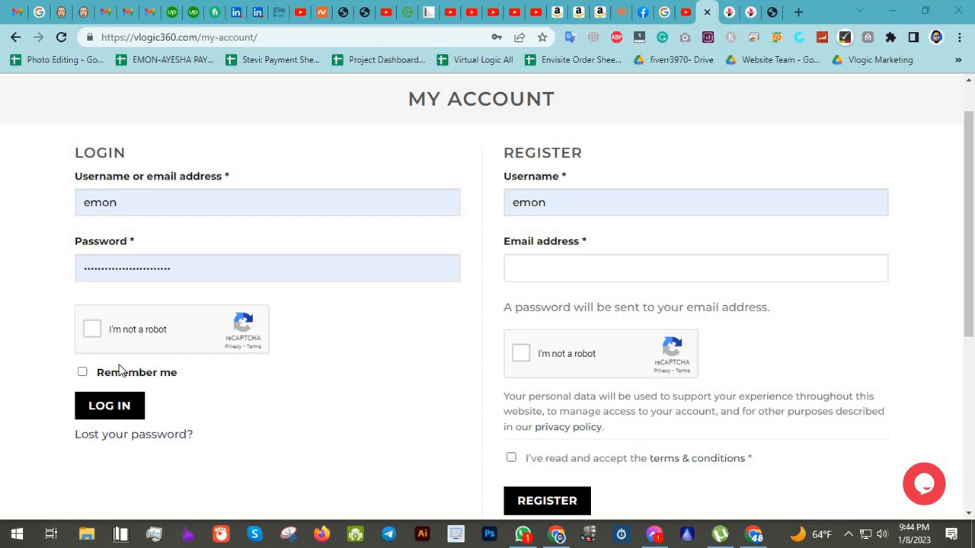
mouse_move(232, 349)
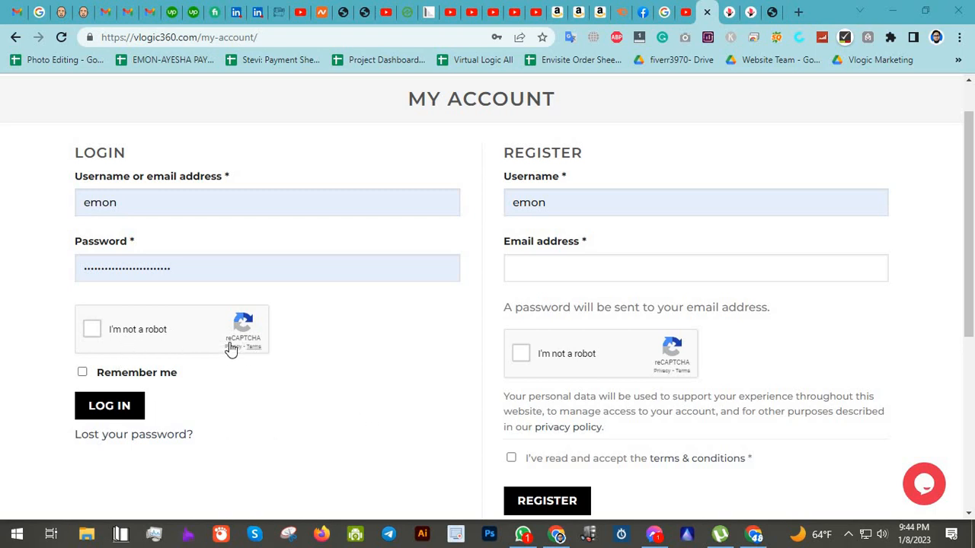
mouse_move(159, 335)
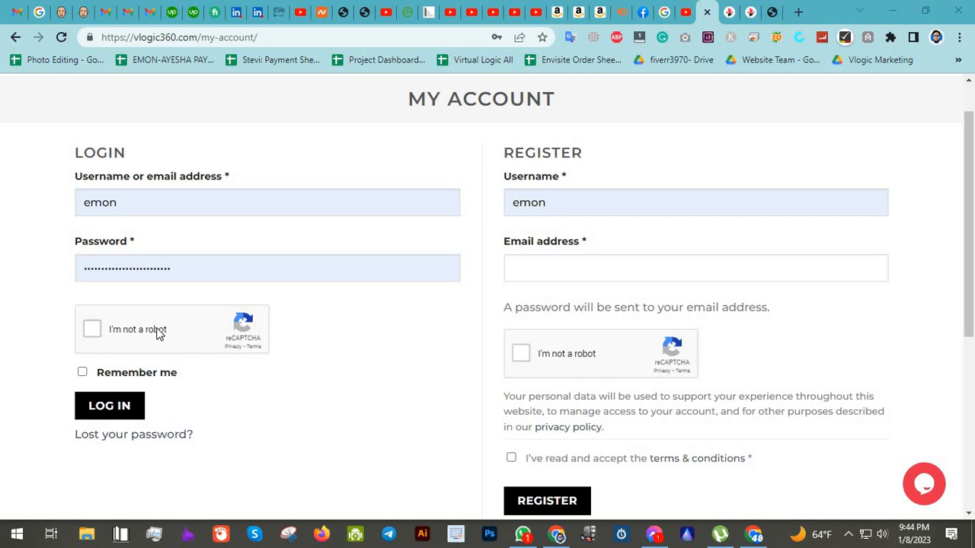
mouse_move(728, 12)
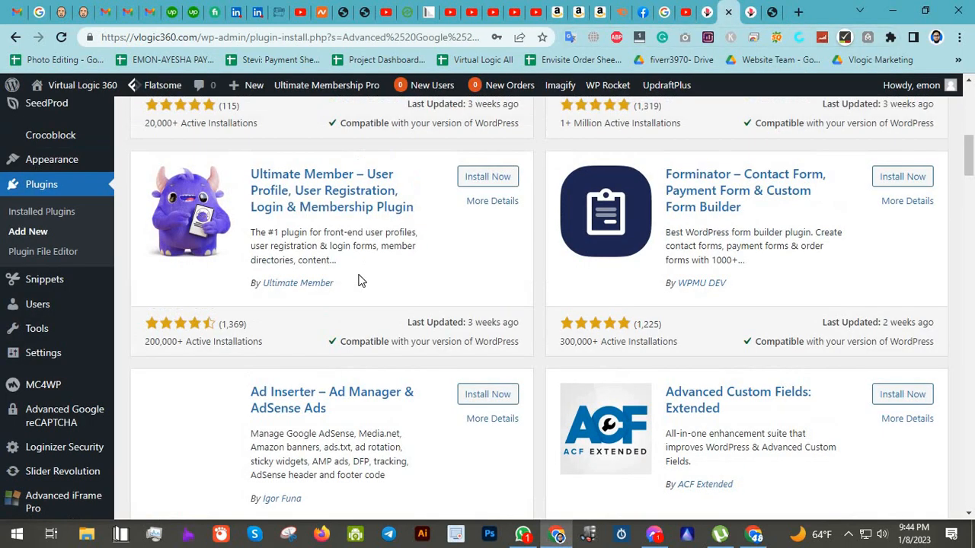
- Show Advanced Google reCAPTCHA in the plugin search results, already marked Active
scroll("up", 3)
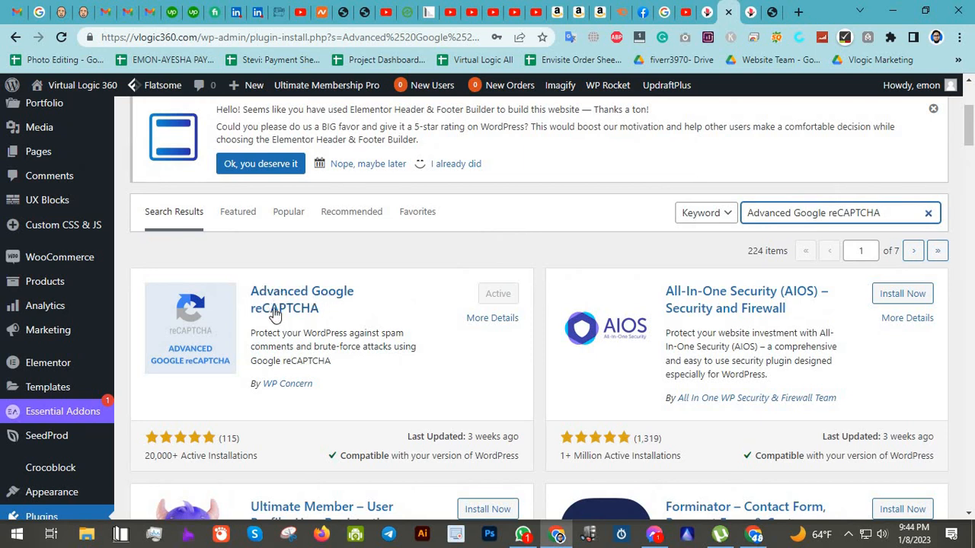
mouse_move(501, 294)
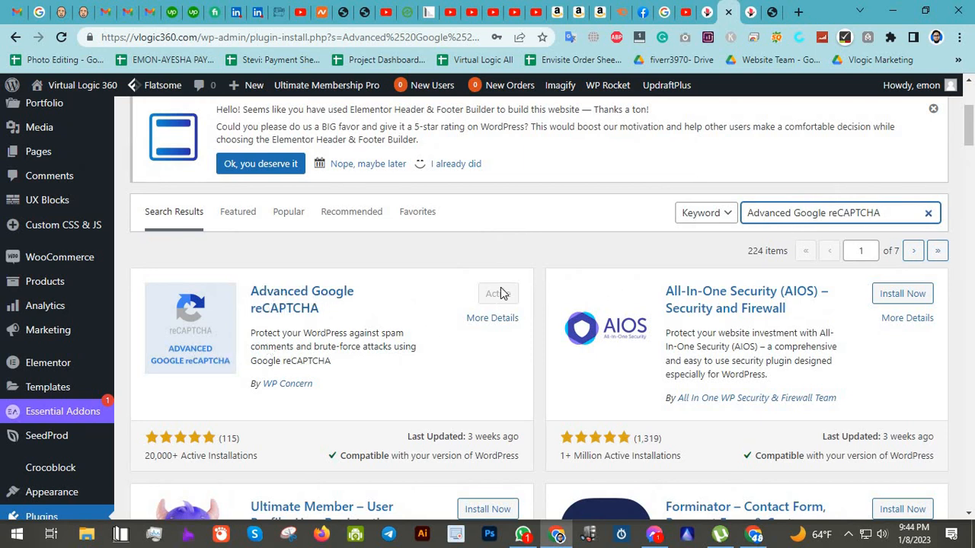
left_click(498, 293)
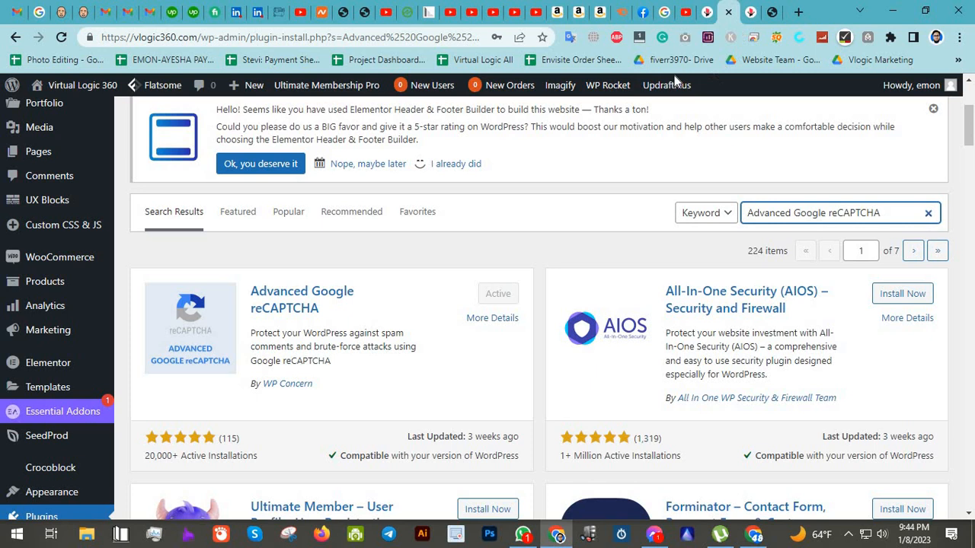
mouse_move(749, 9)
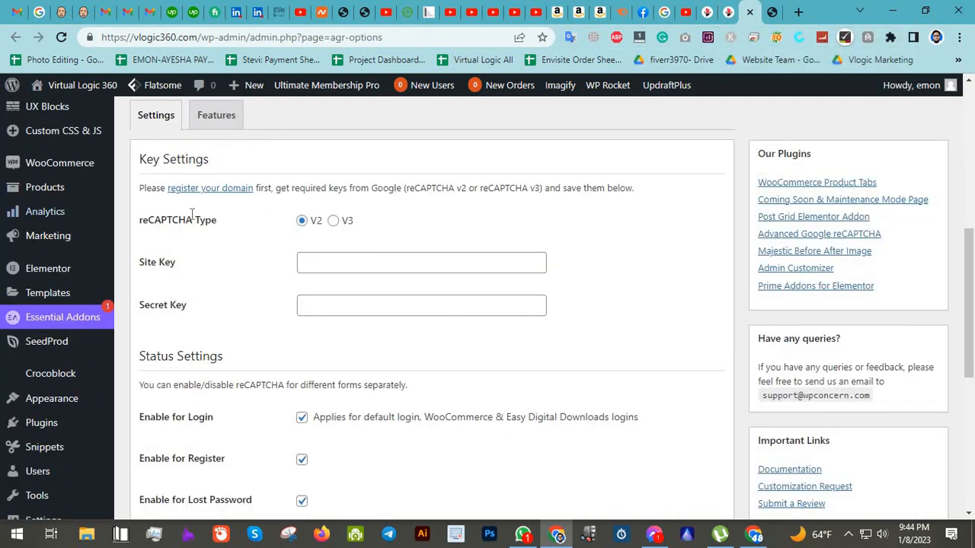
mouse_move(210, 189)
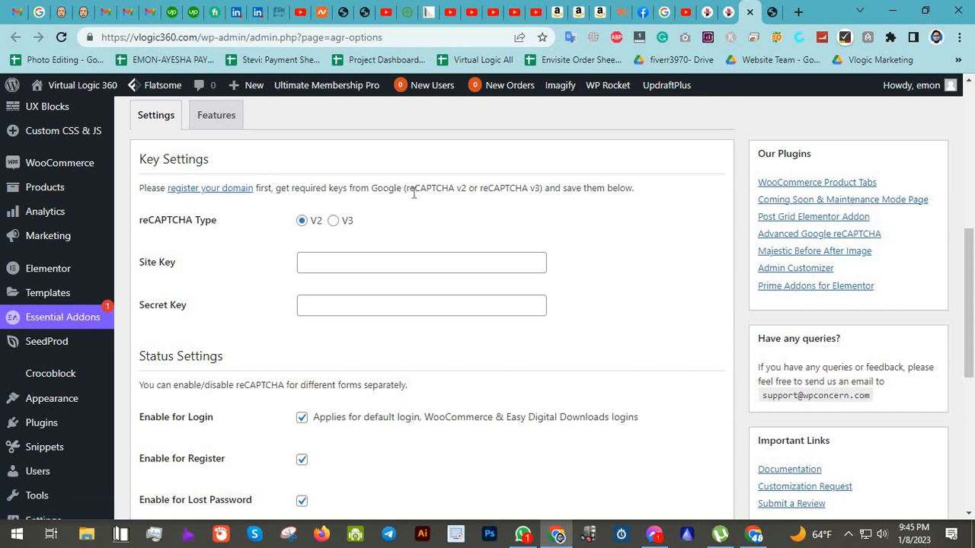
mouse_move(232, 195)
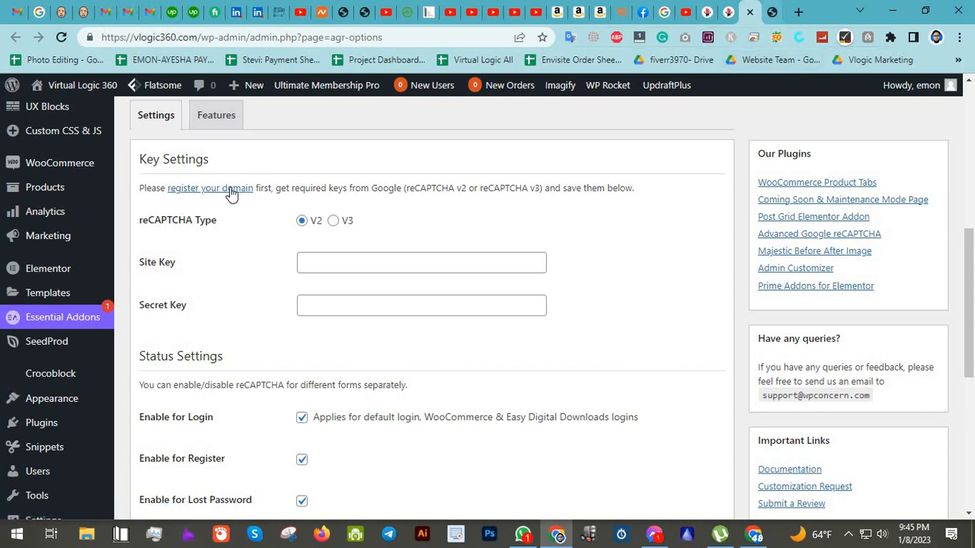
mouse_move(182, 192)
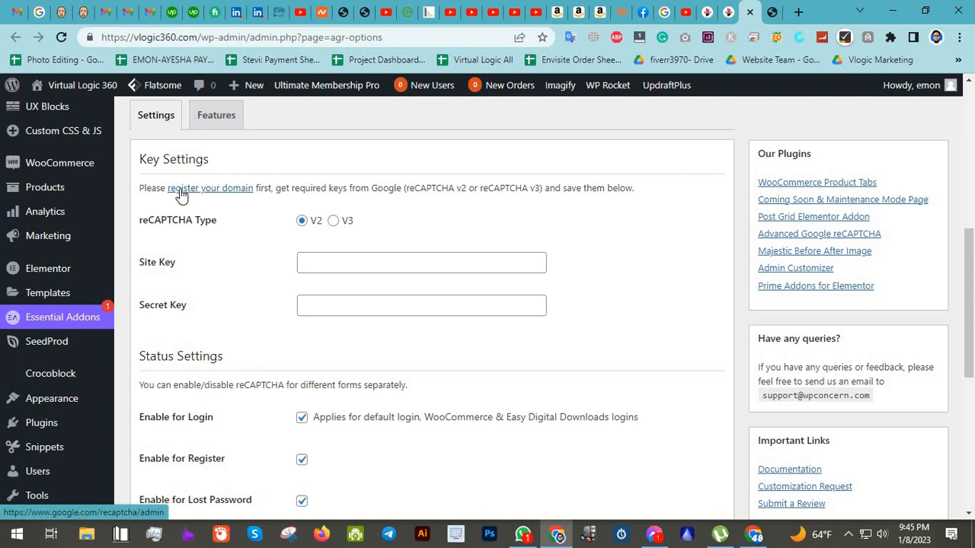
- Register a new site as reCAPTCHA v2 'I'm not a robot' checkbox for domain blach.com
left_click(210, 189)
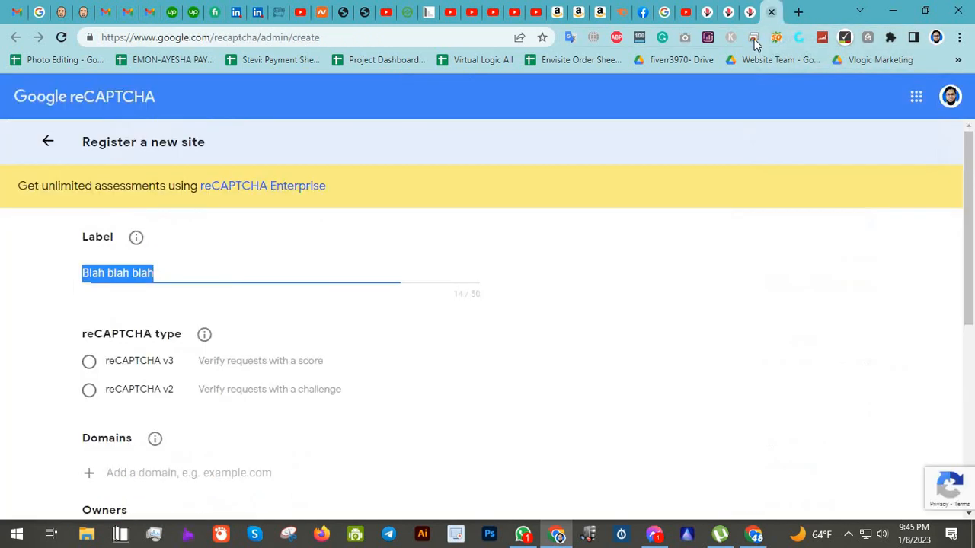
mouse_move(373, 267)
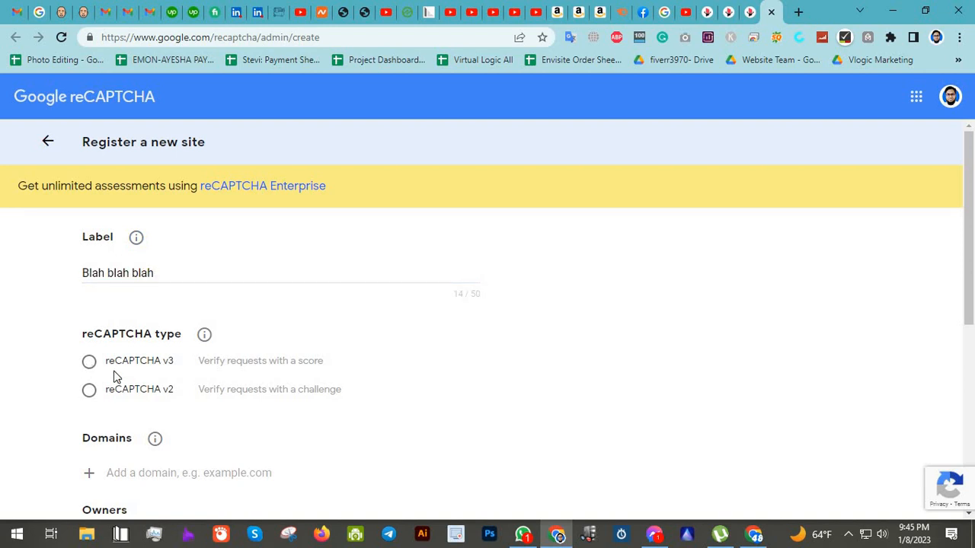
mouse_move(774, 32)
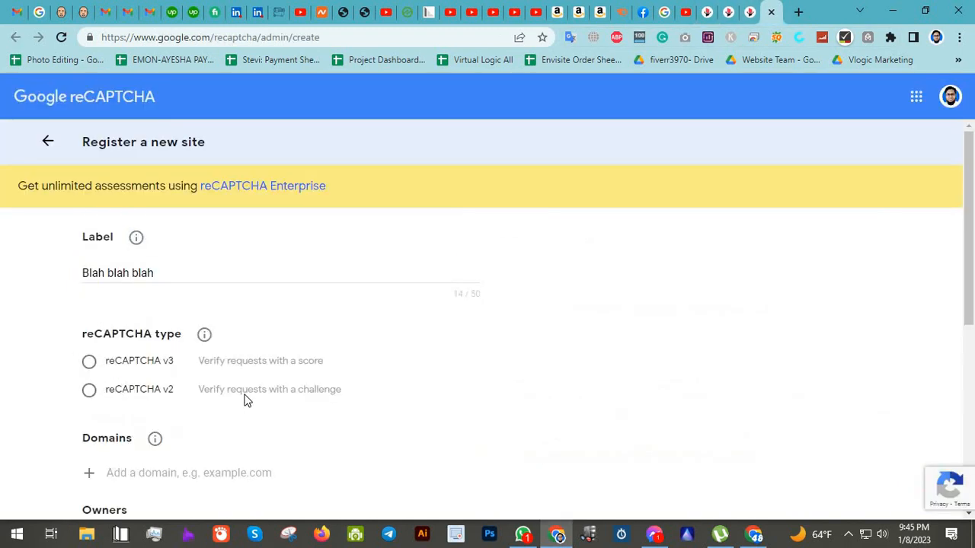
mouse_move(112, 323)
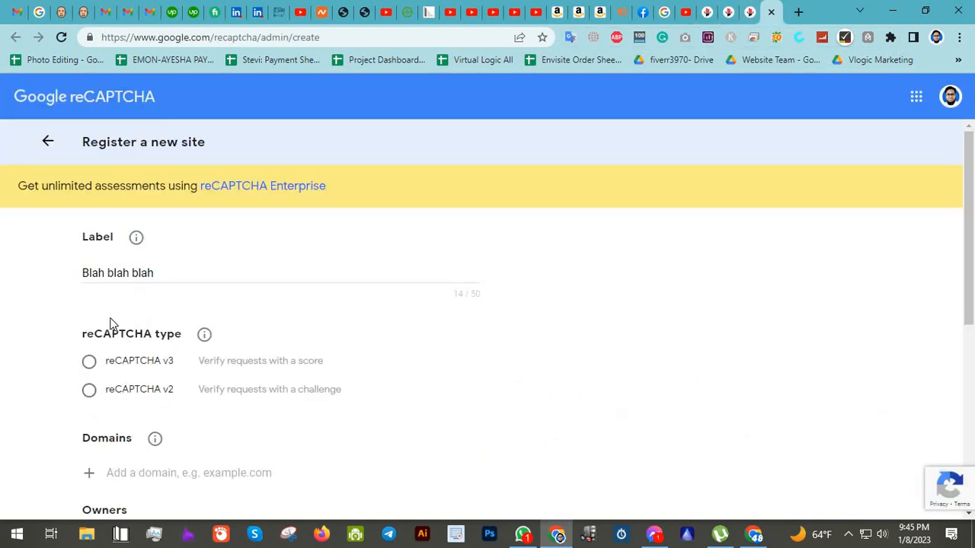
left_click(89, 390)
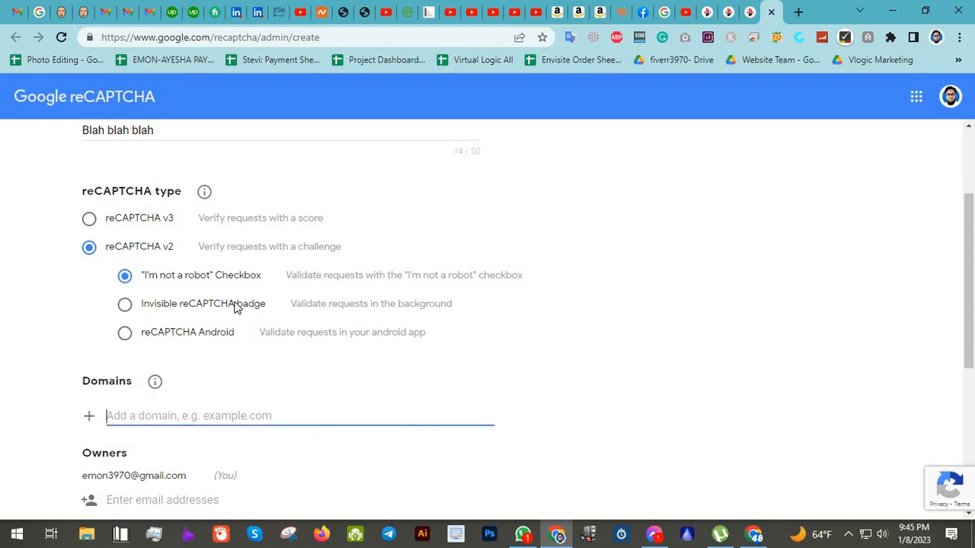
type("blach,com")
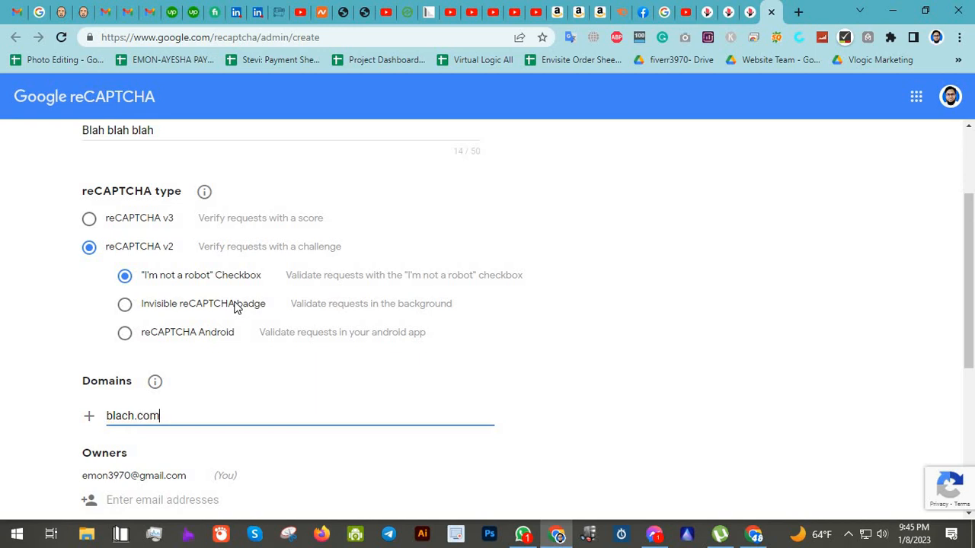
mouse_move(88, 416)
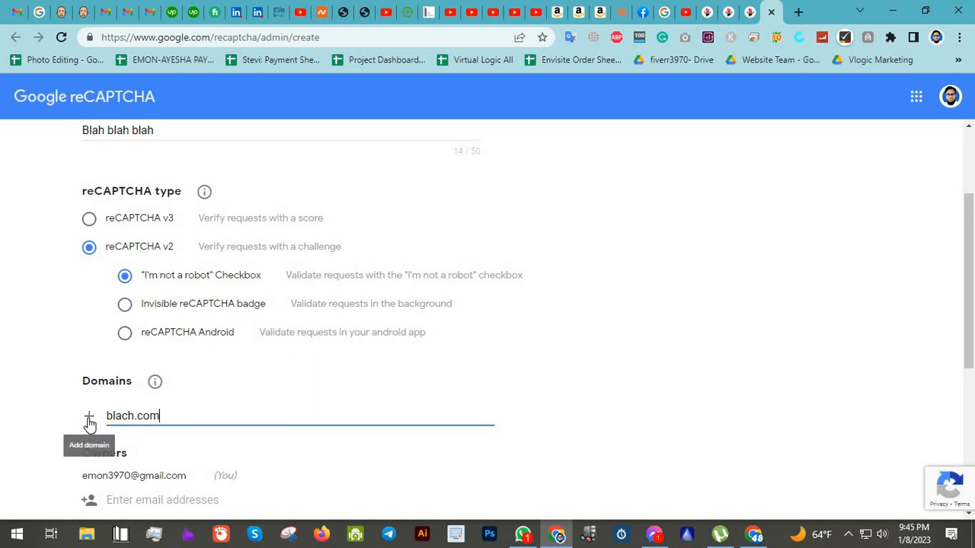
- Accept the reCAPTCHA terms and submit the site registration
scroll("down", 3)
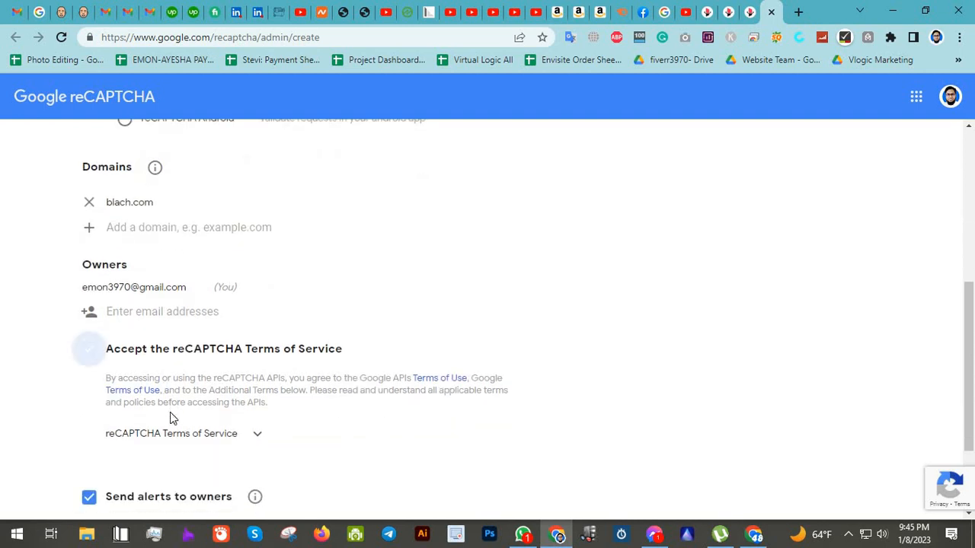
scroll("up", 3)
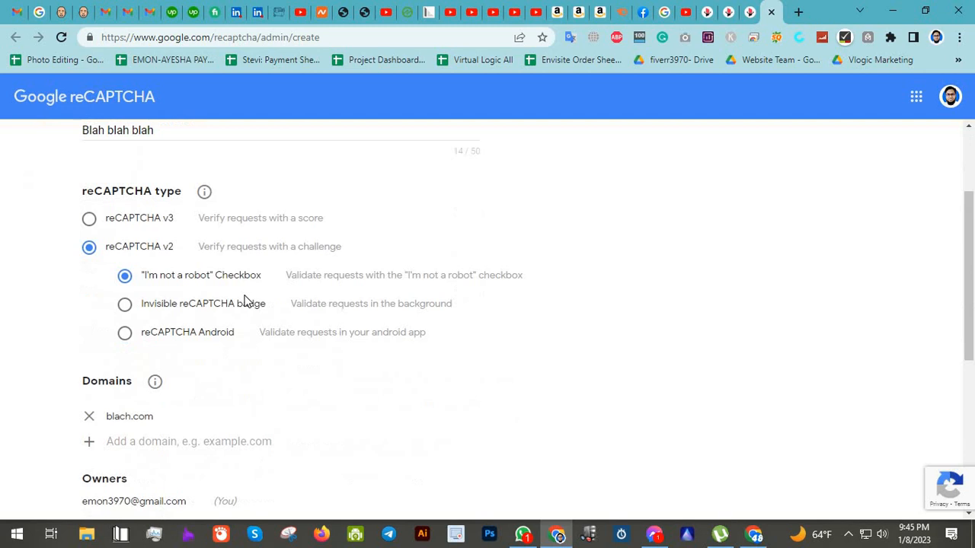
scroll("down", 3)
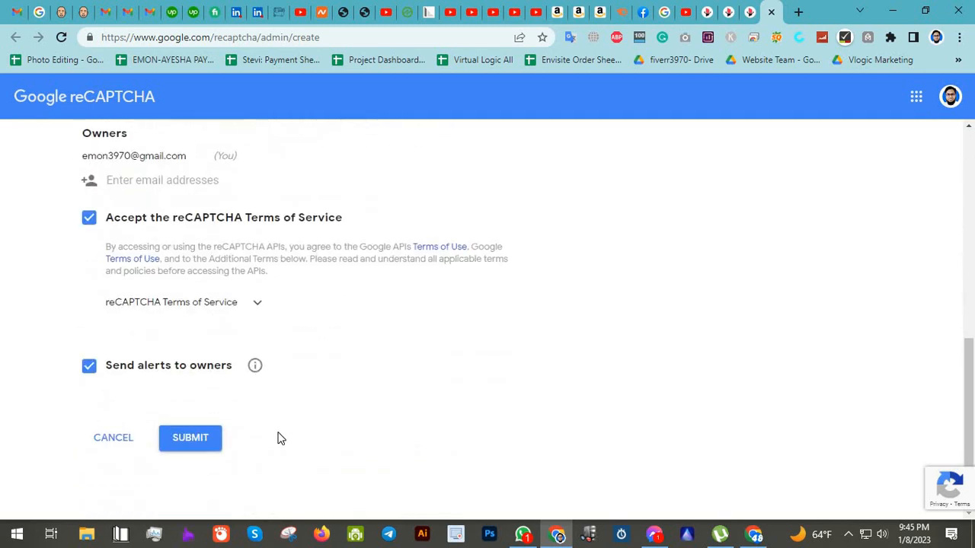
mouse_move(247, 451)
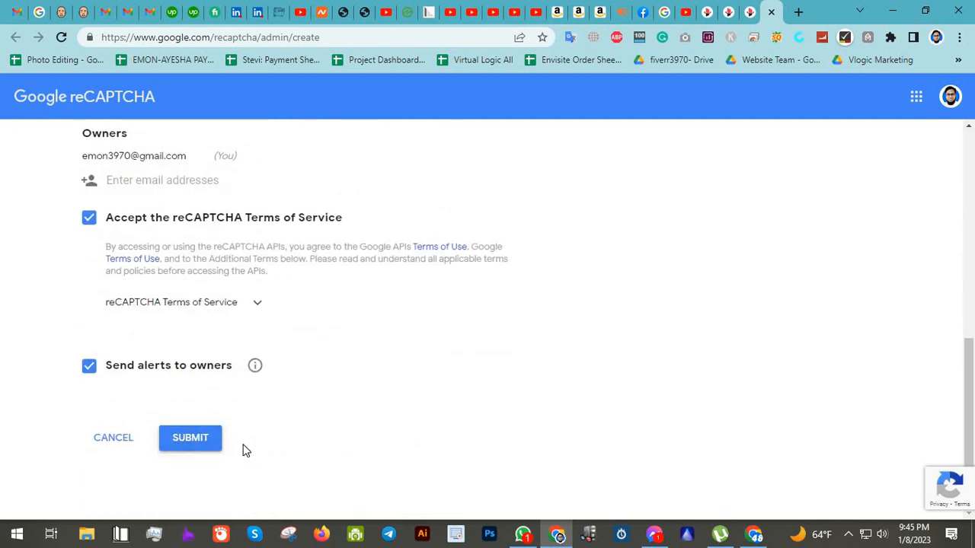
left_click(189, 437)
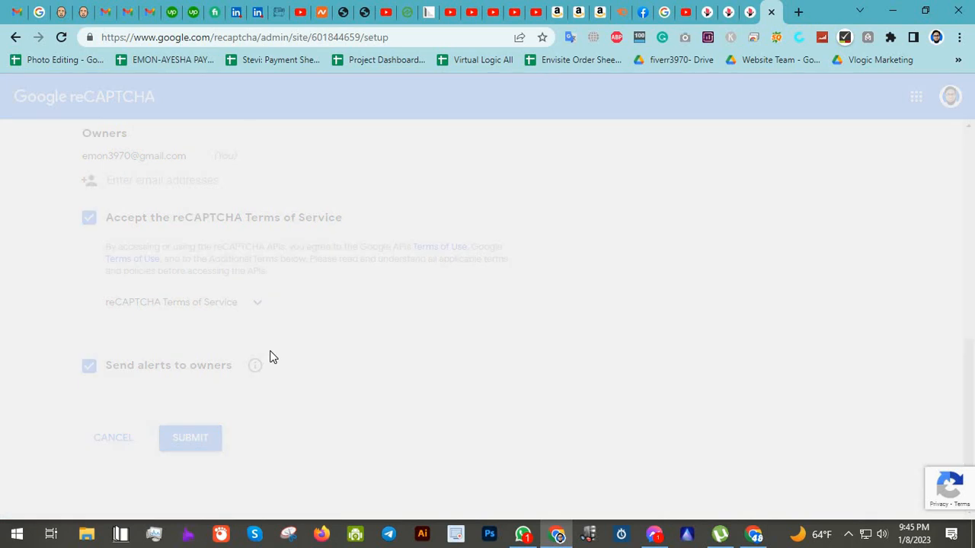
- Copy the secret key issued for the registered site 'Blah blah blah'
left_click(189, 437)
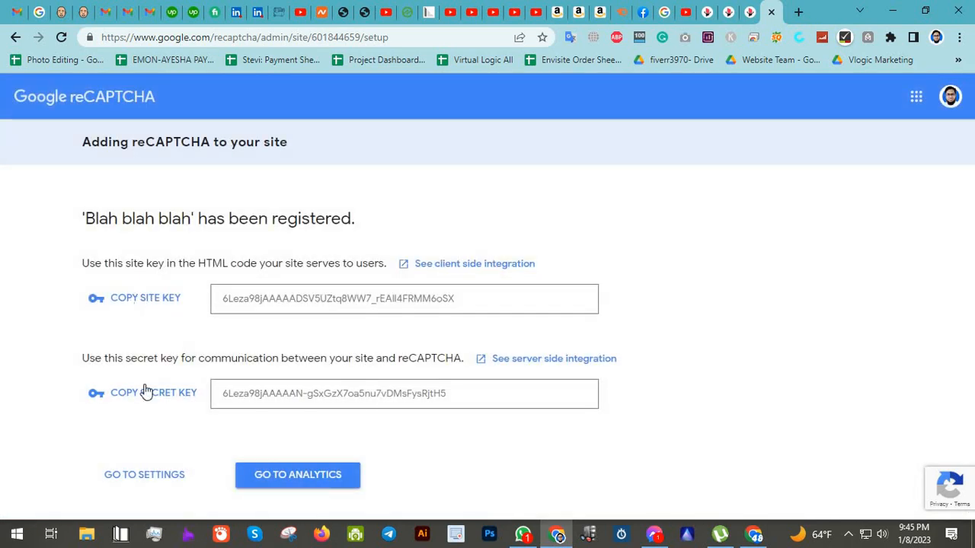
mouse_move(497, 353)
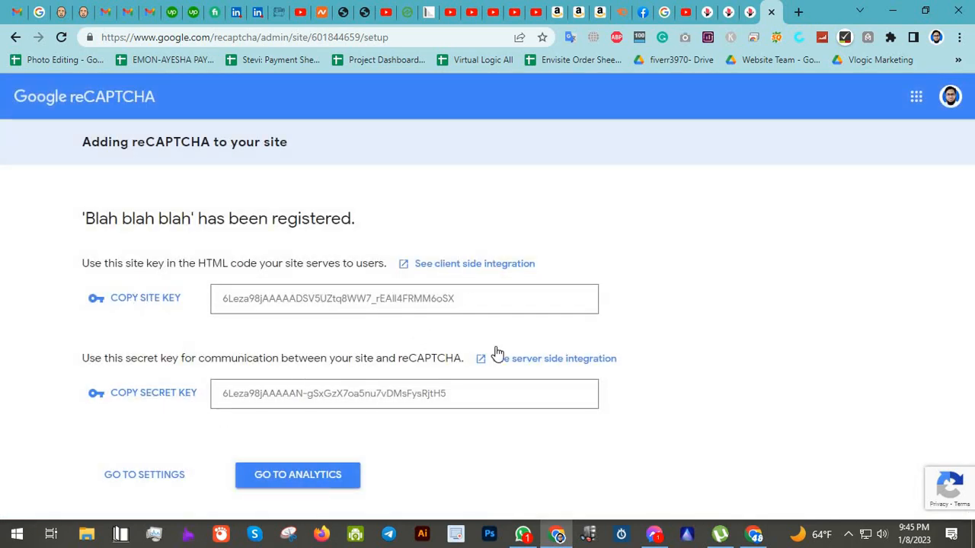
mouse_move(691, 140)
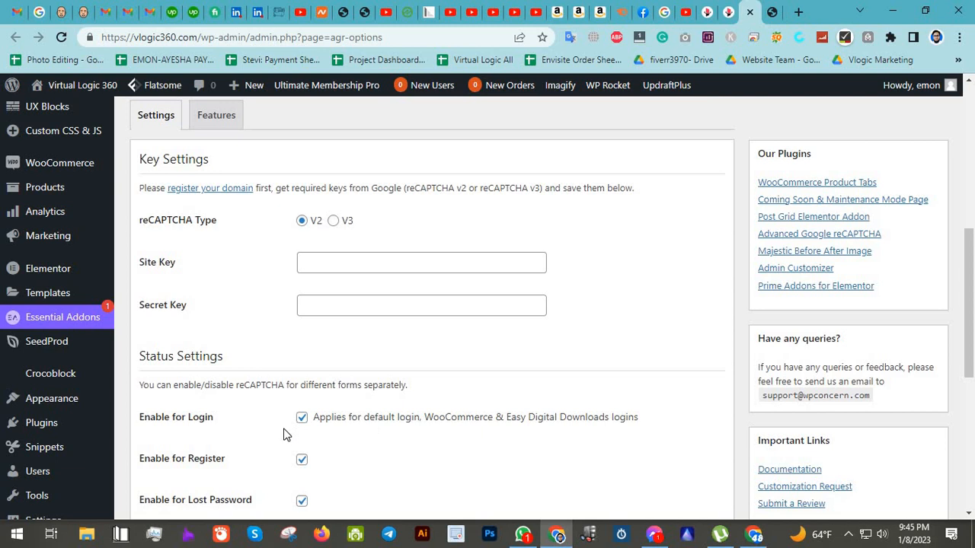
- Keep reCAPTCHA enabled for login, register, lost password, comment and WooCommerce register, and save
scroll("down", 3)
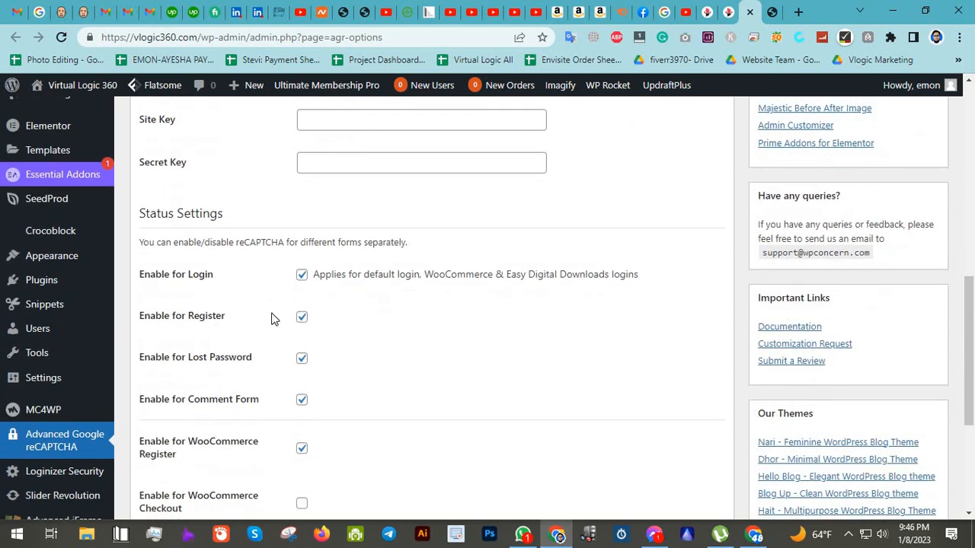
mouse_move(312, 381)
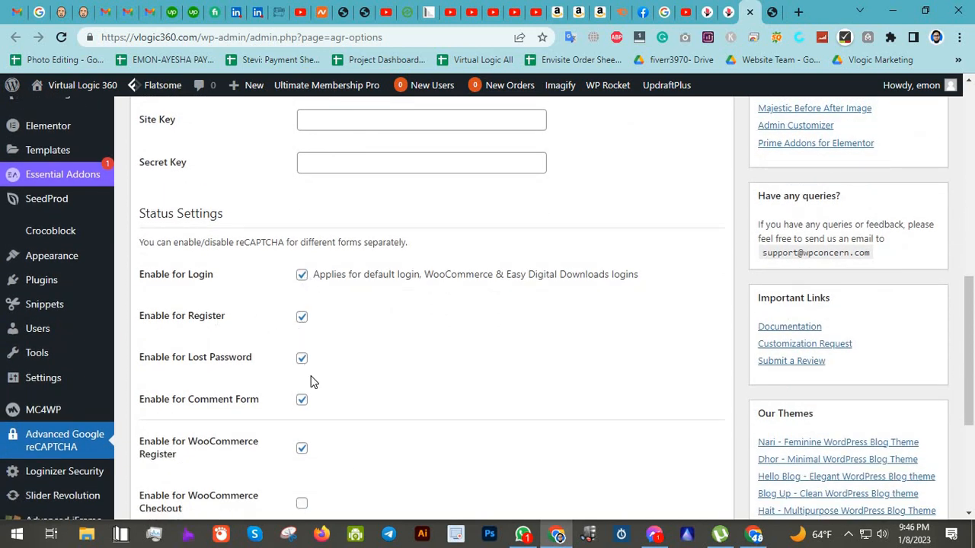
scroll("down", 3)
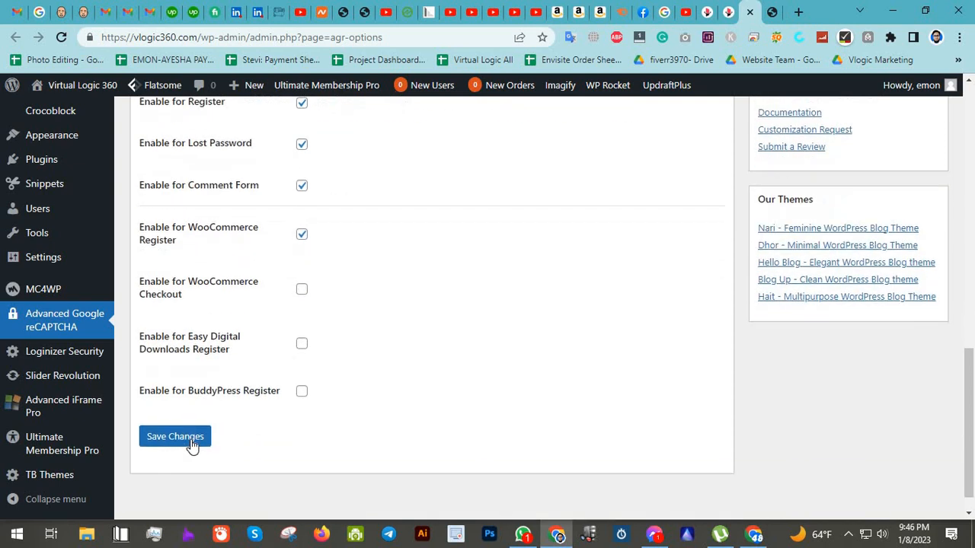
mouse_move(529, 460)
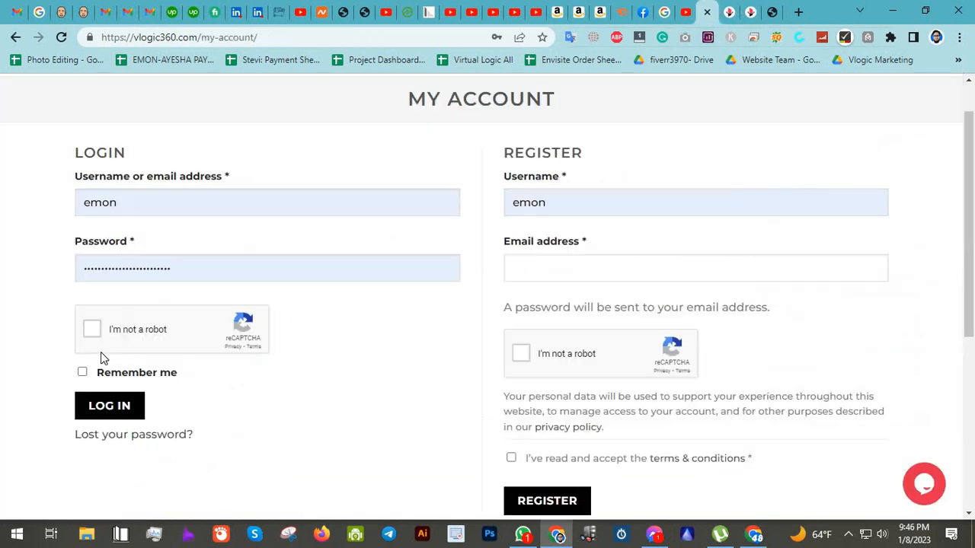
mouse_move(381, 343)
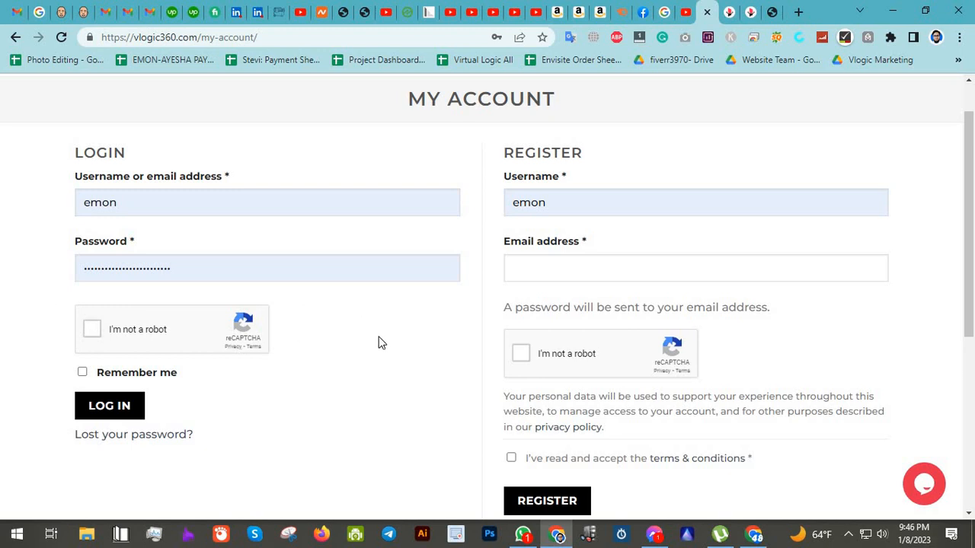
mouse_move(530, 287)
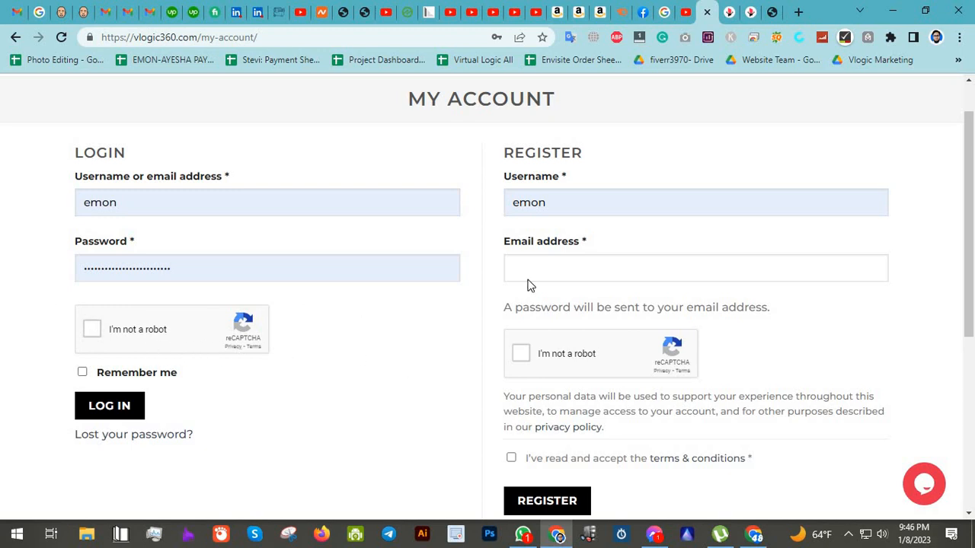
mouse_move(707, 12)
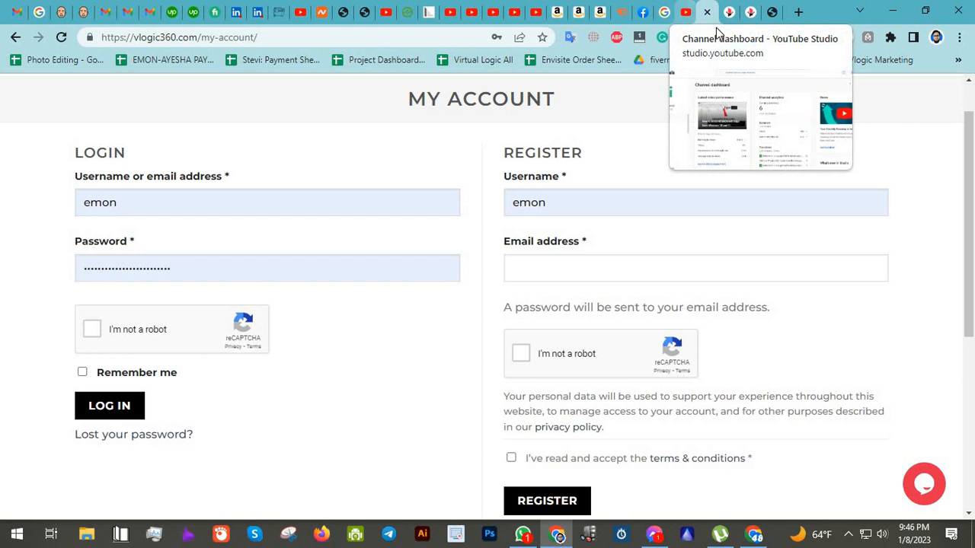
mouse_move(719, 31)
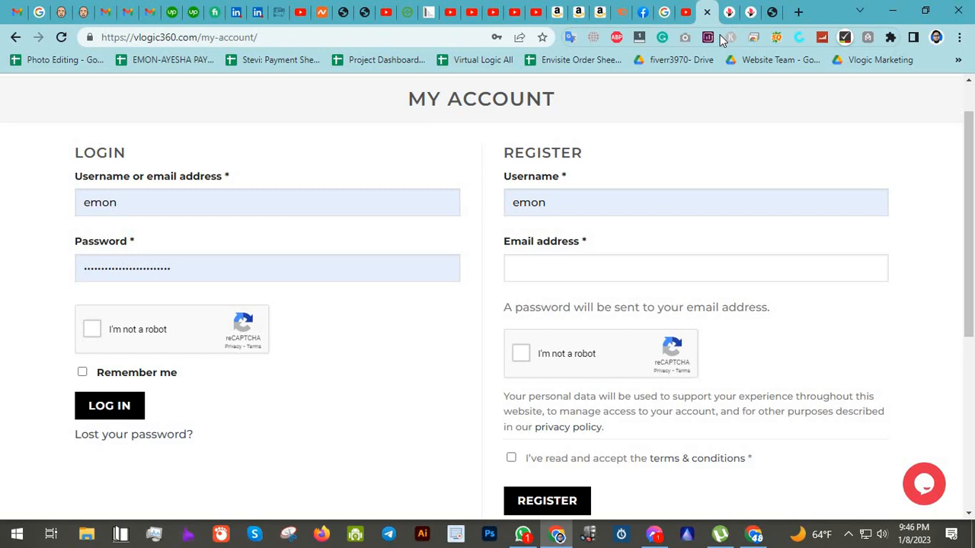
mouse_move(546, 499)
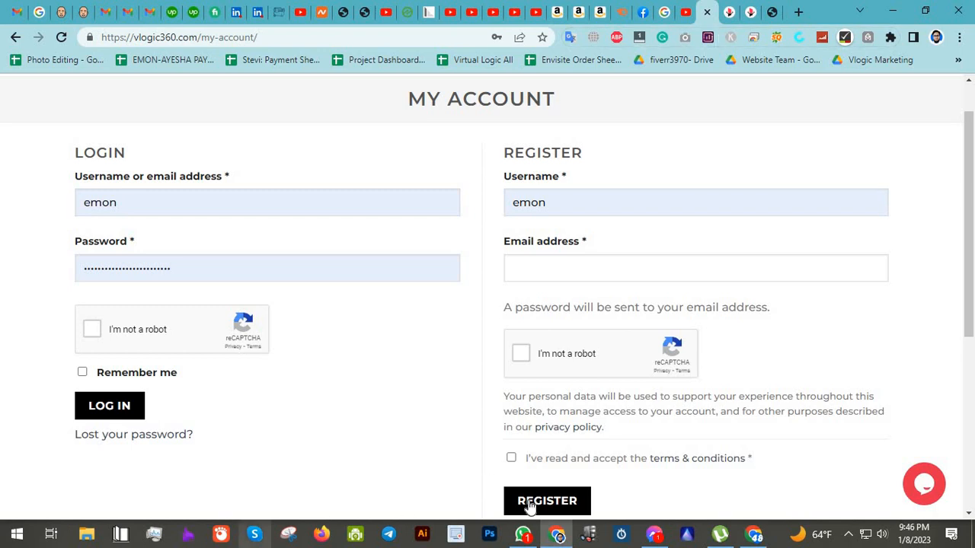